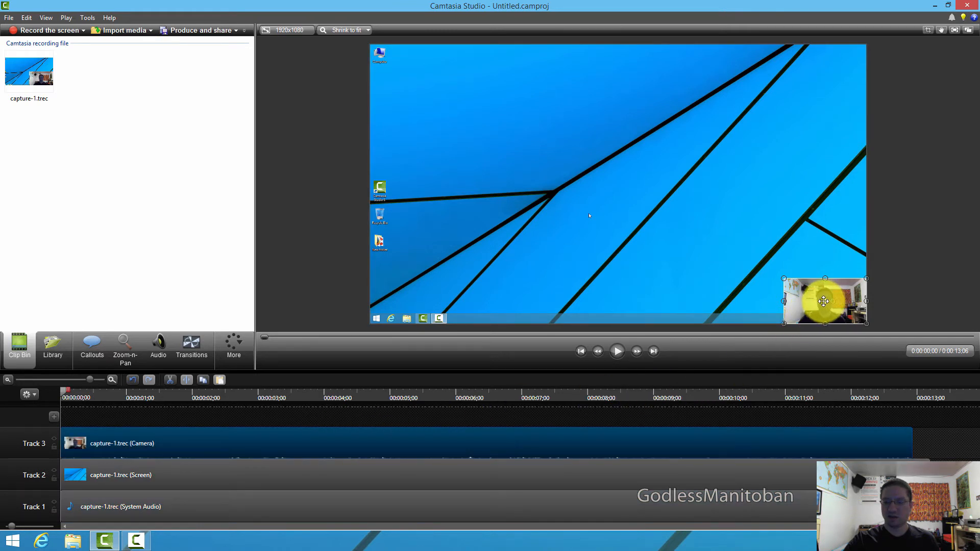
Step: Drag the webcam overlay into the top-right corner, then select the screen recording clip
left_click_drag(824, 302, 813, 299)
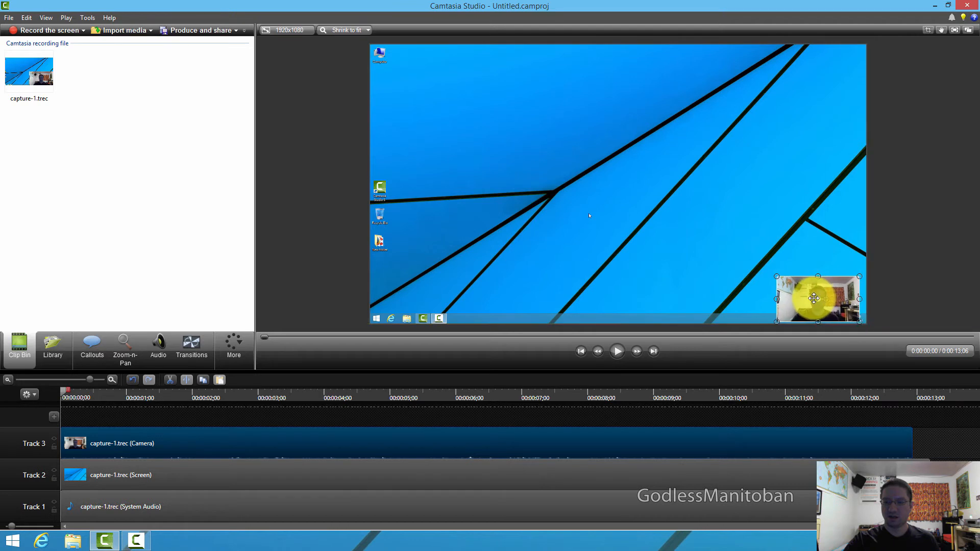
left_click_drag(817, 299, 431, 88)
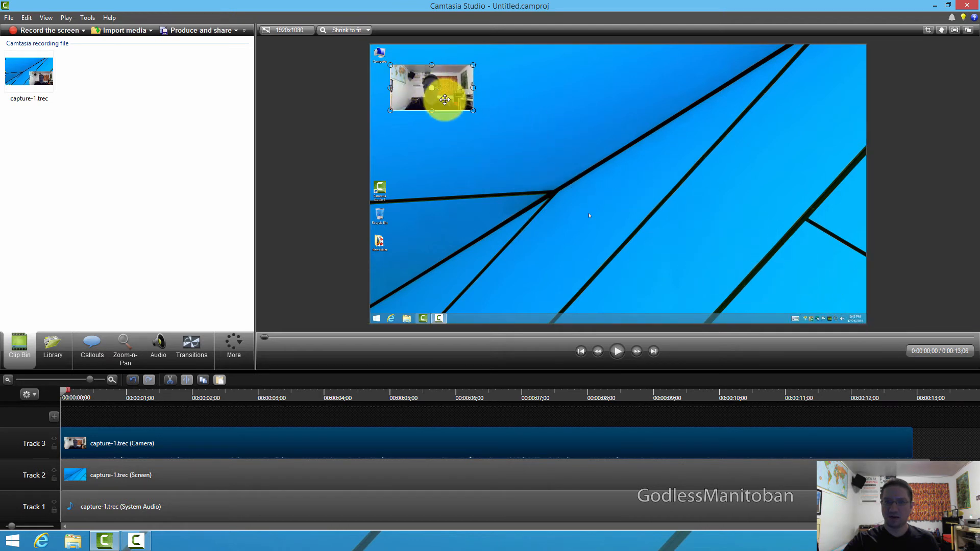
left_click_drag(432, 89, 618, 166)
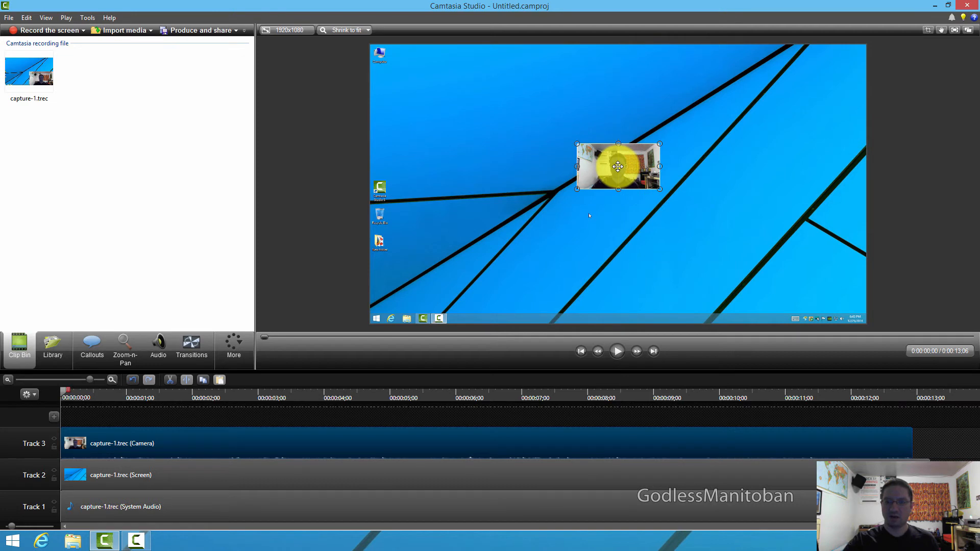
left_click_drag(618, 166, 821, 67)
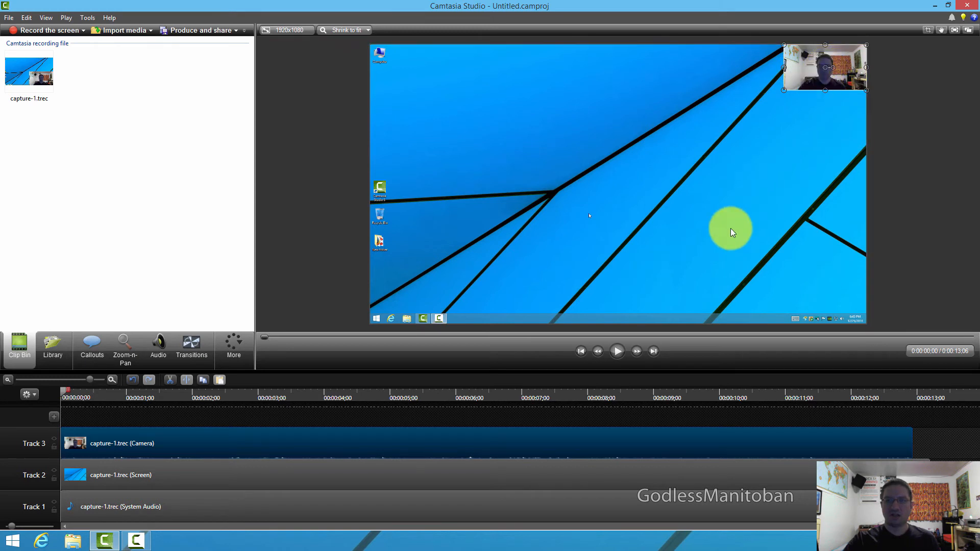
left_click(192, 347)
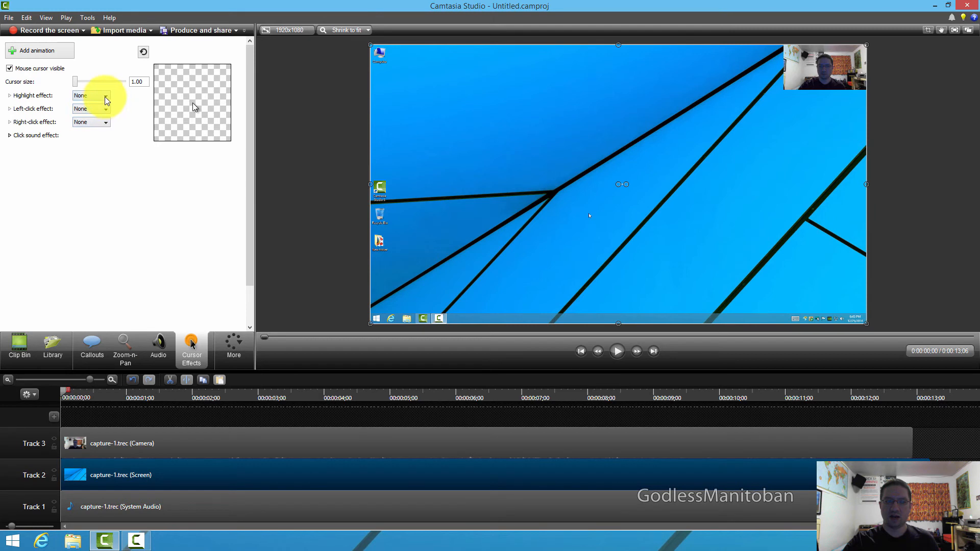
Step: In Cursor Effects, set the highlight to yellow Highlight and left and right clicks to Rings
left_click(106, 96)
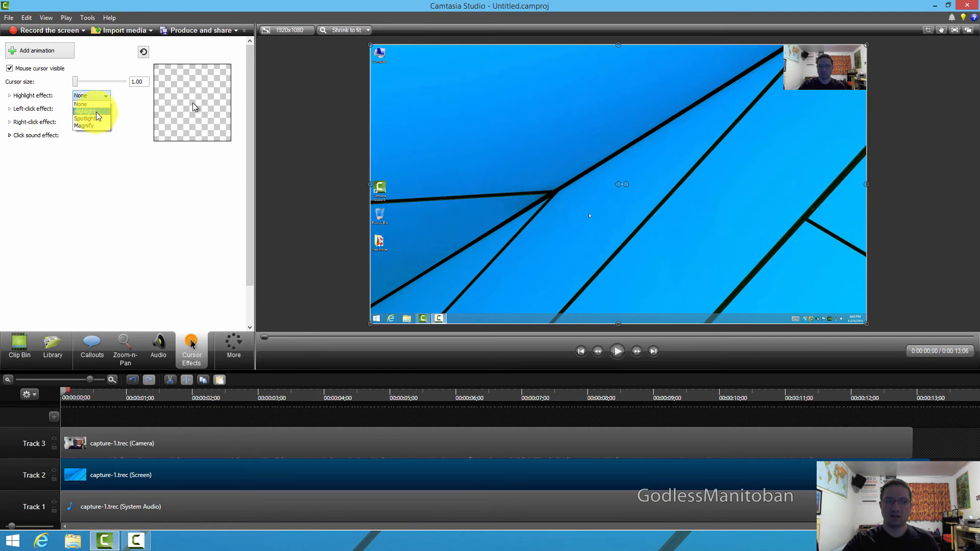
left_click(84, 111)
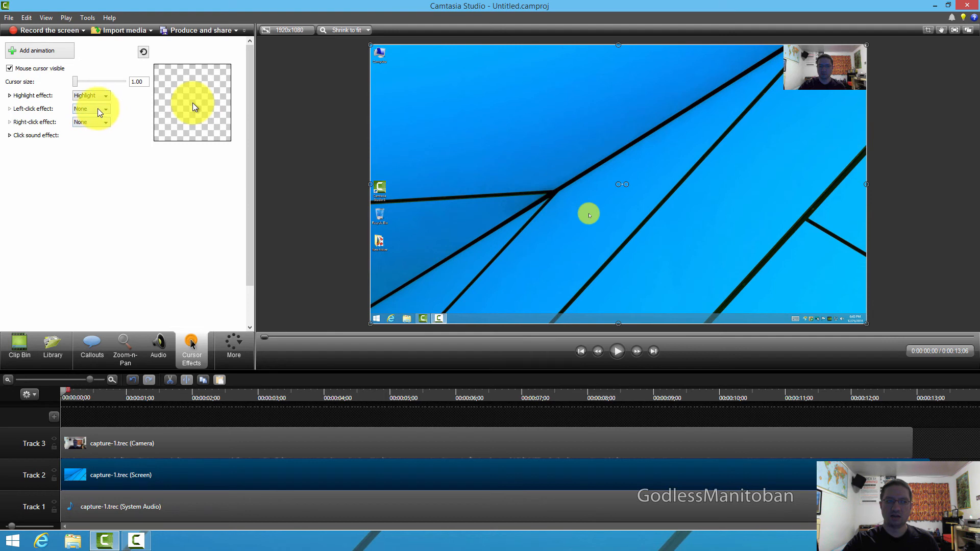
left_click(105, 108)
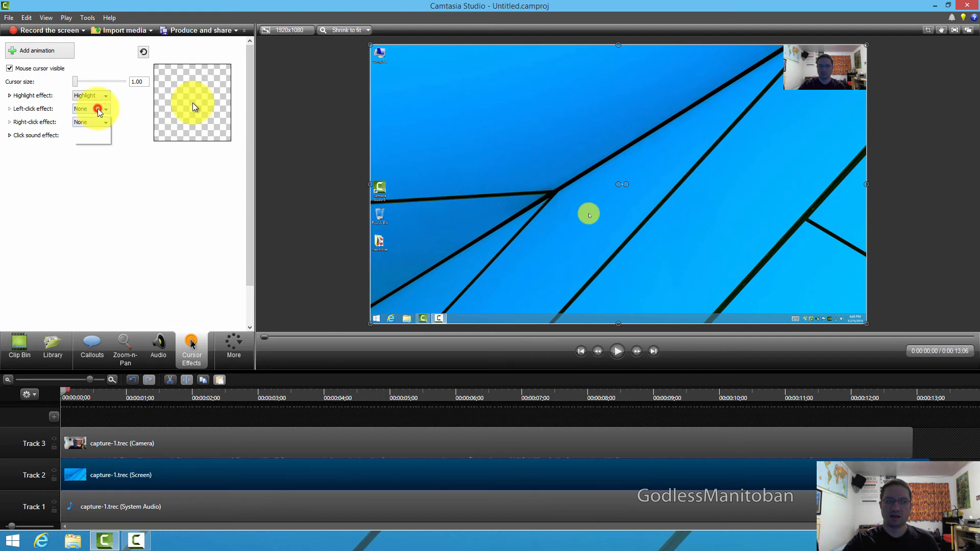
left_click(80, 109)
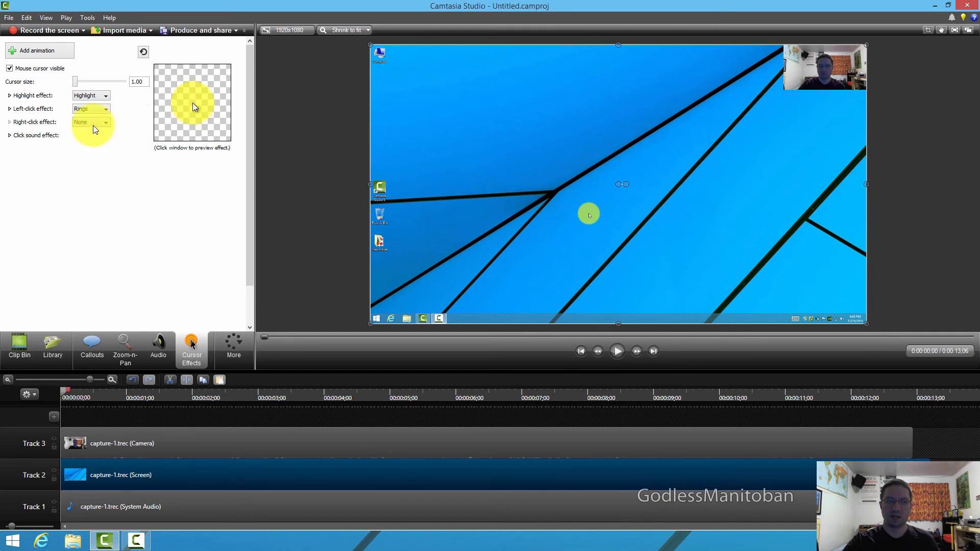
left_click(91, 122)
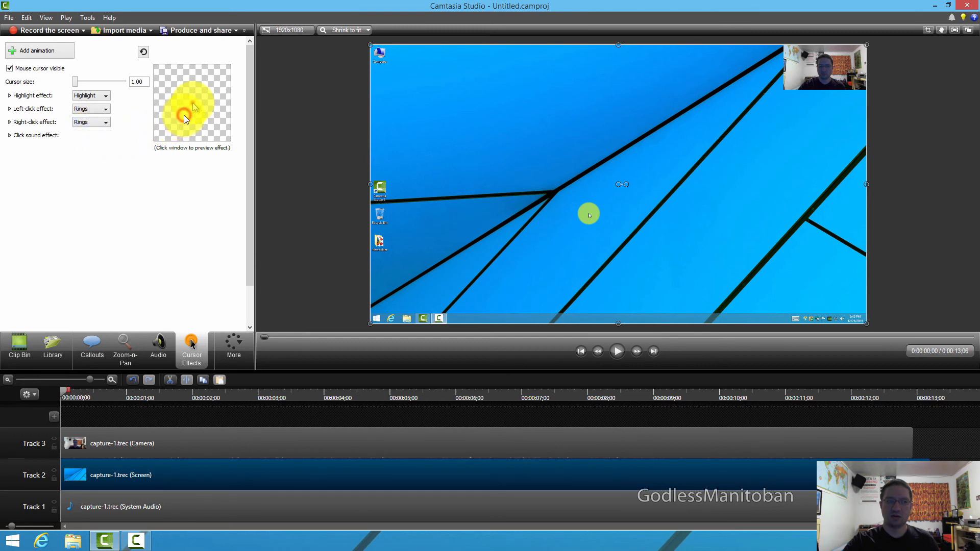
left_click(192, 104)
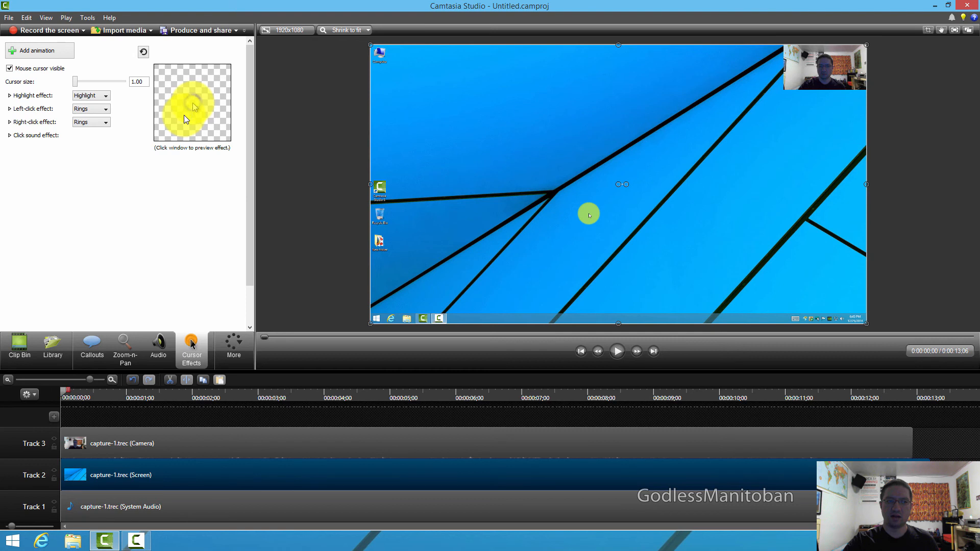